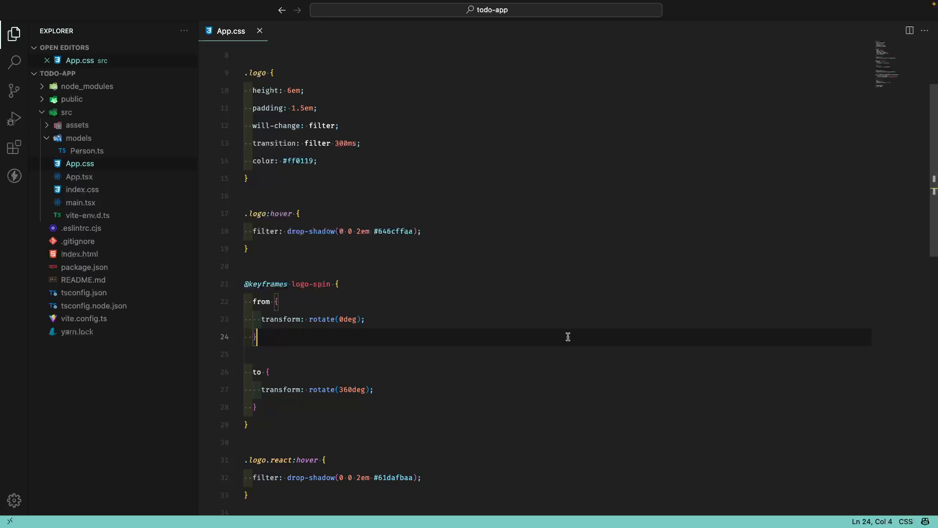
Select the background colour #008971 and the logo colour #ff0119 in App.css
scroll(up, 3)
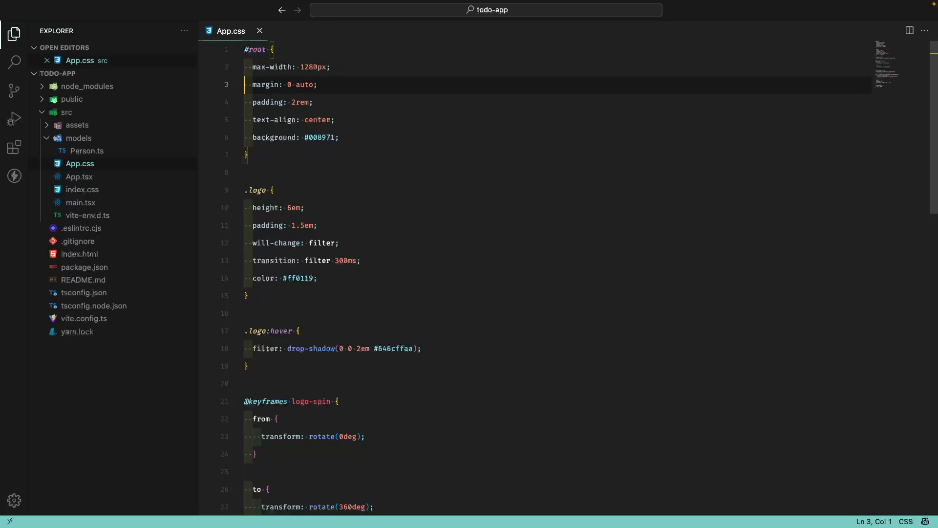
click(335, 137)
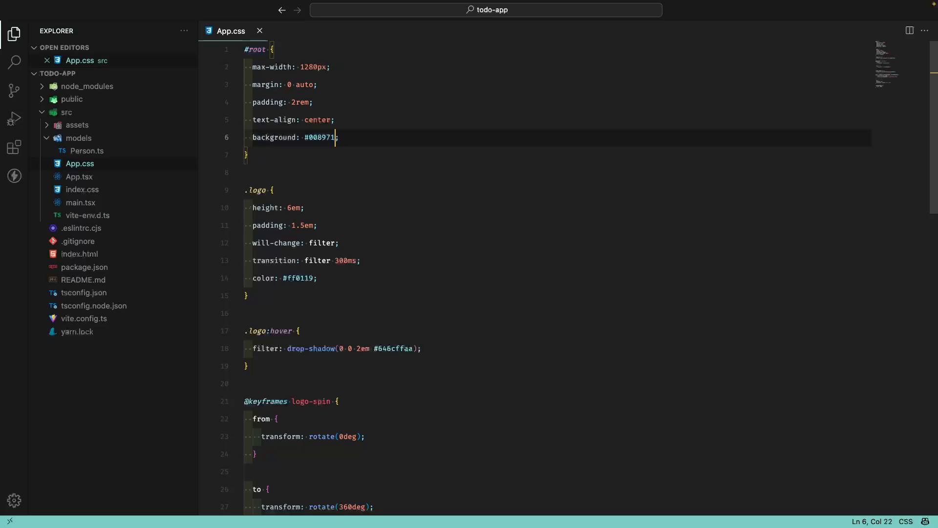
double_click(318, 137)
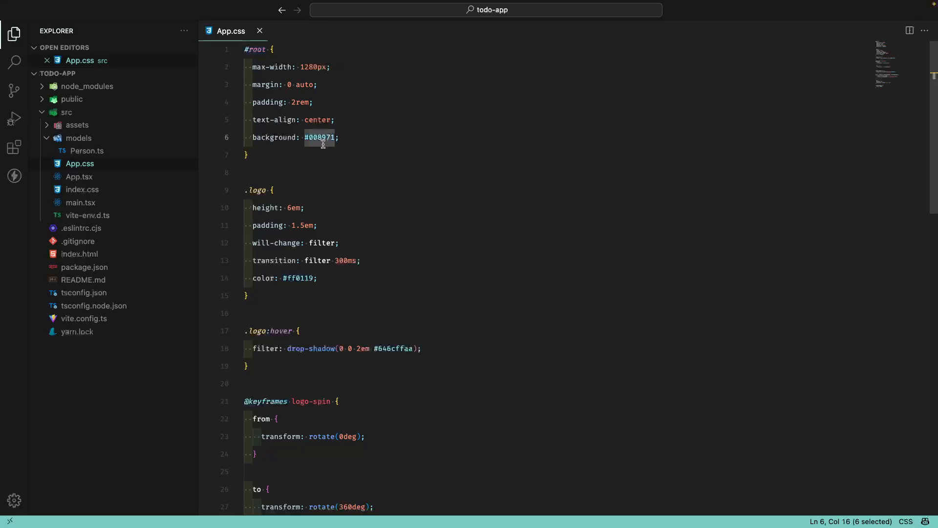
click(332, 137)
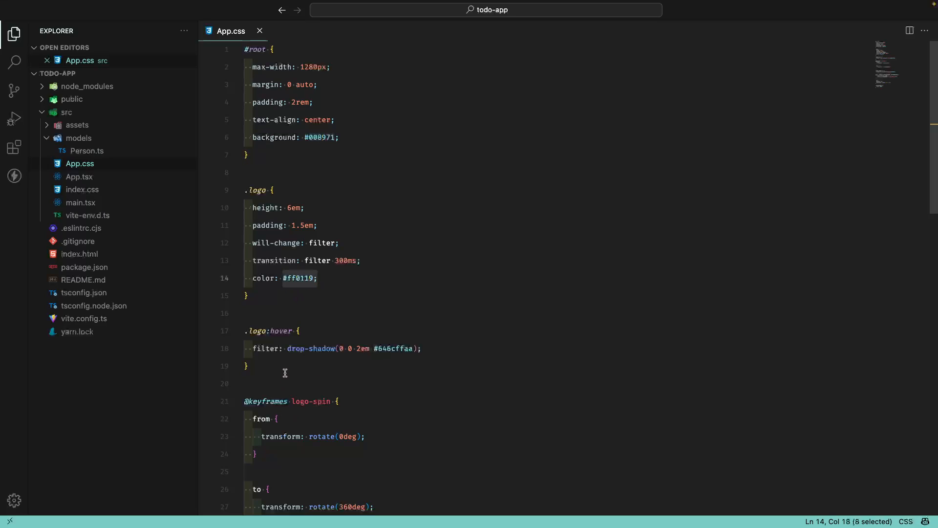
Scroll through the rest of App.css to look over its styles and colour values
scroll(down, 3)
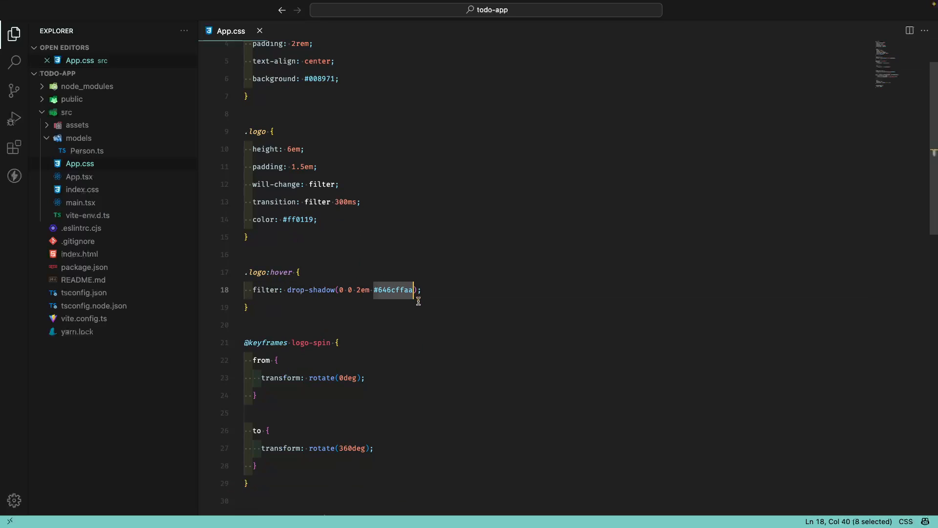
mouse_move(347, 319)
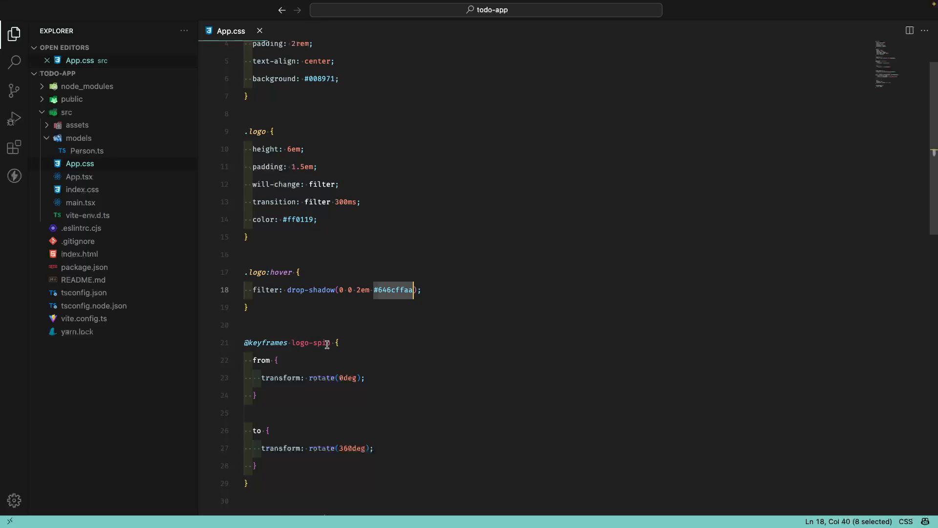
scroll(down, 3)
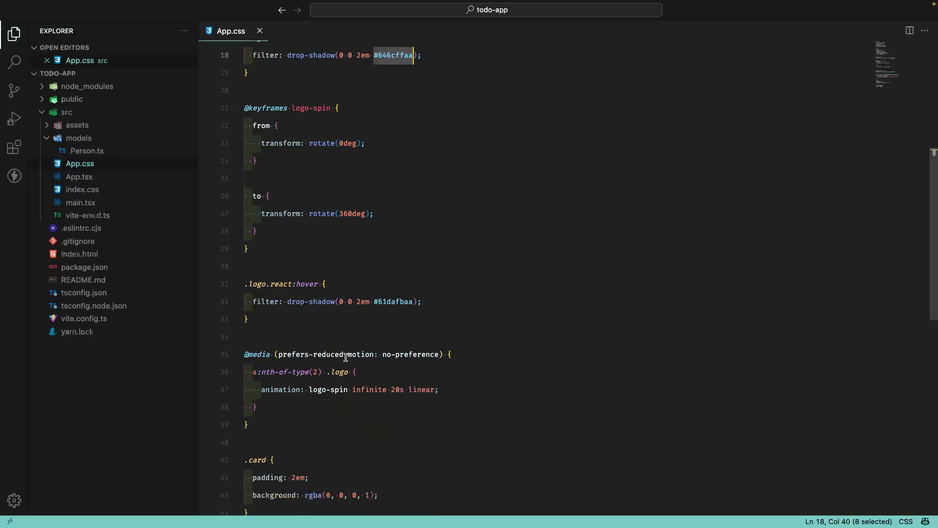
scroll(down, 3)
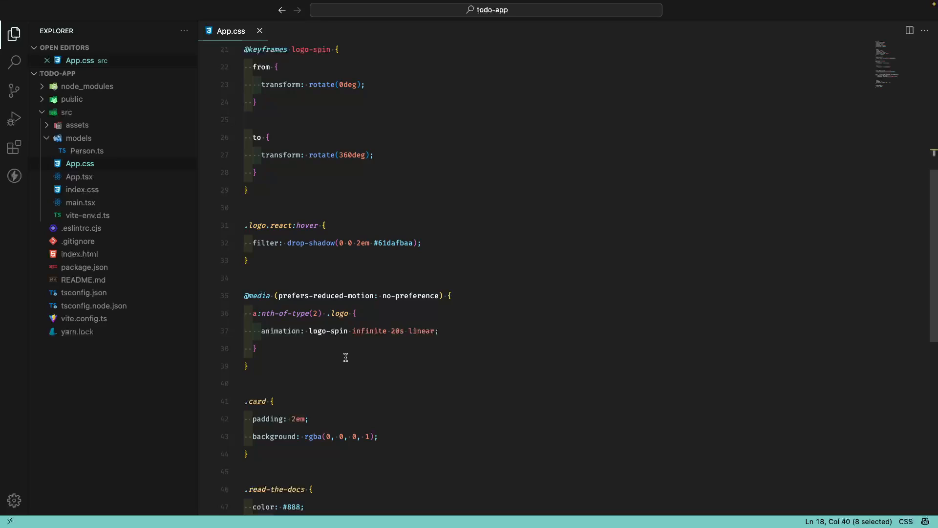
mouse_move(303, 436)
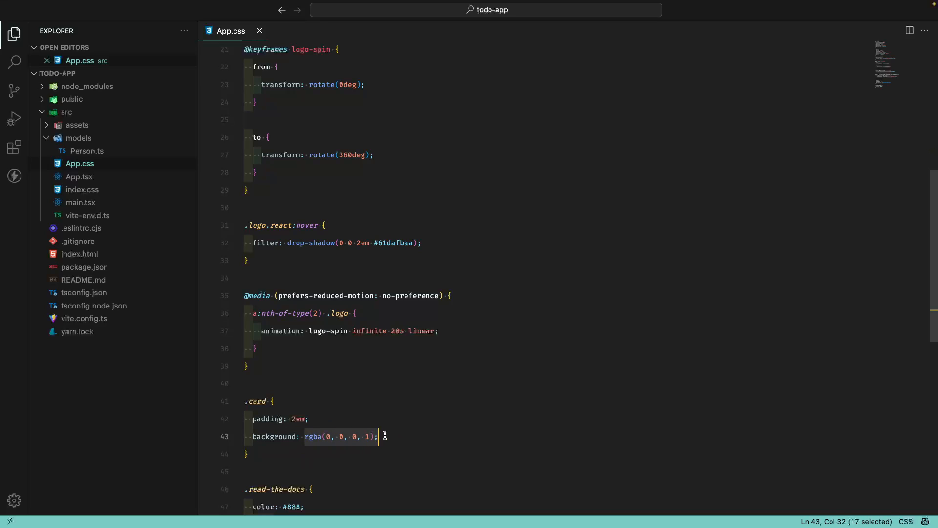
scroll(down, 3)
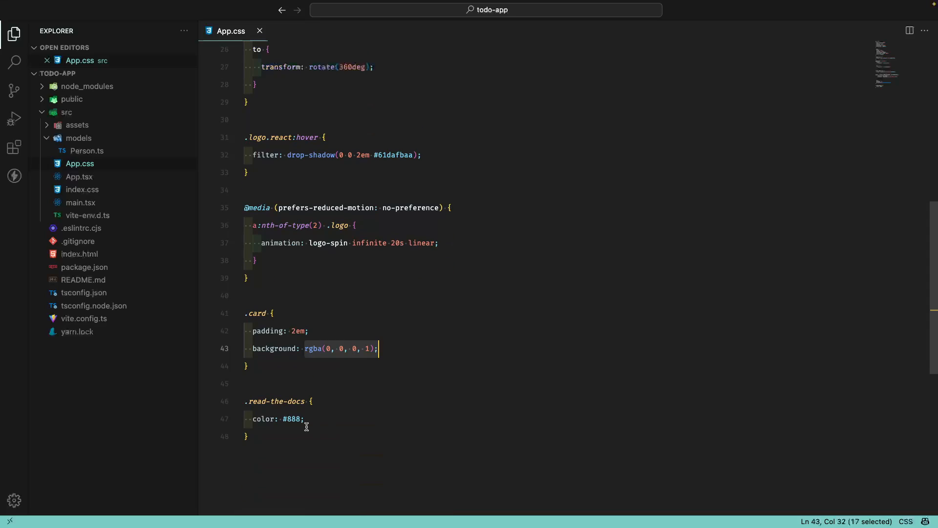
scroll(up, 3)
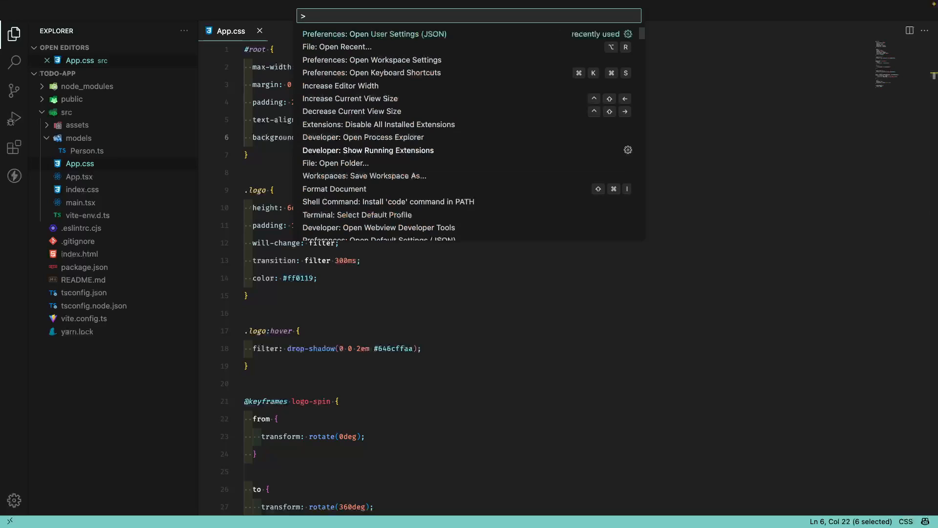
Set editor.colorDecorators to true in user settings.json and return to App.css
click(374, 33)
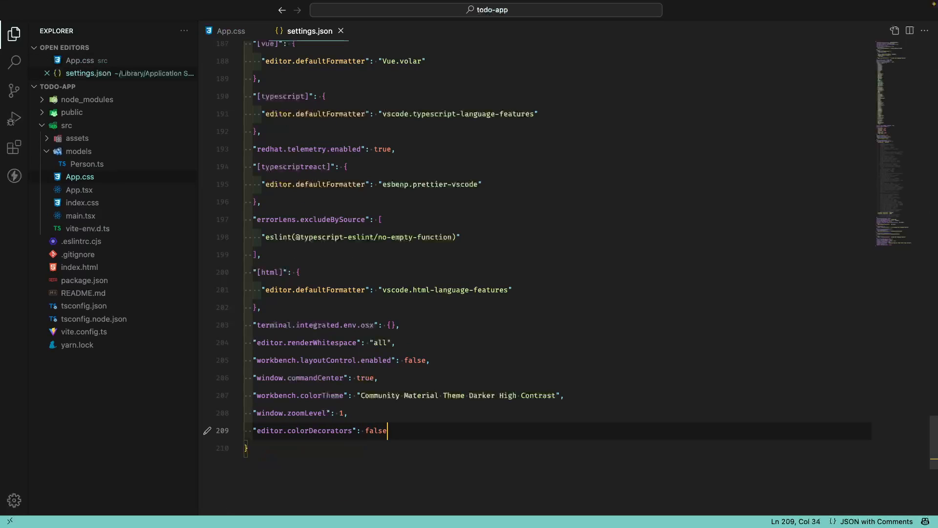
double_click(375, 430)
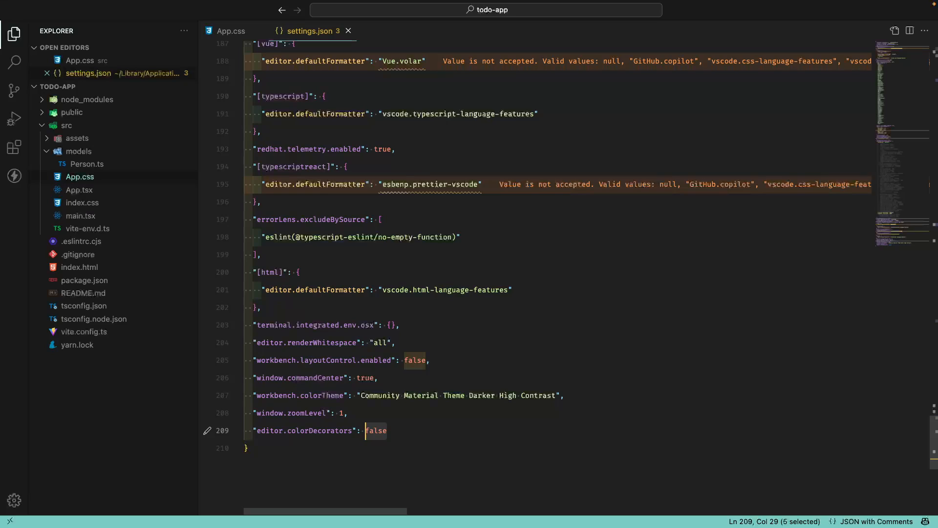
text(true,)
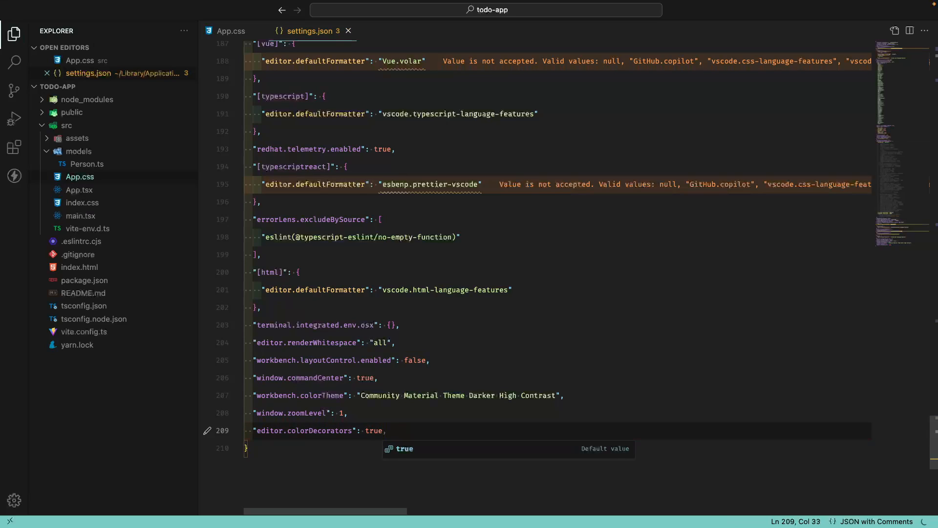
click(231, 30)
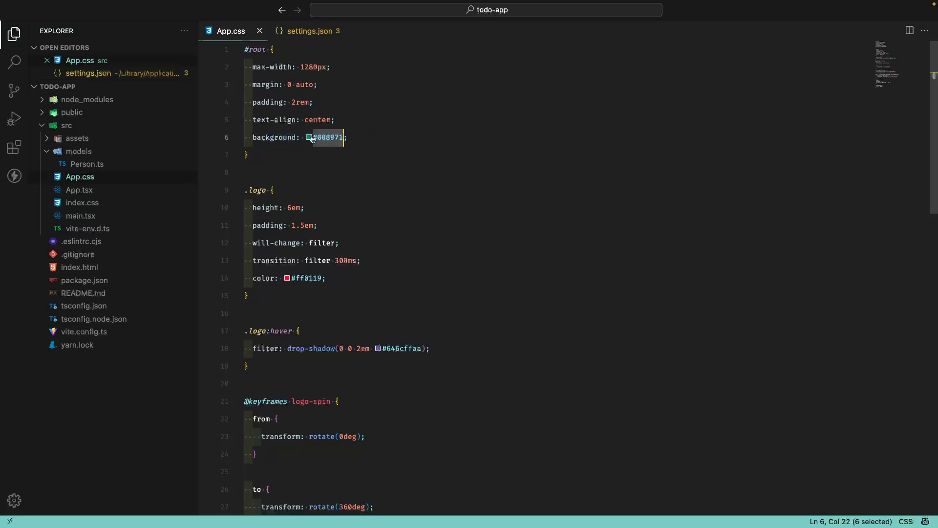
mouse_move(287, 281)
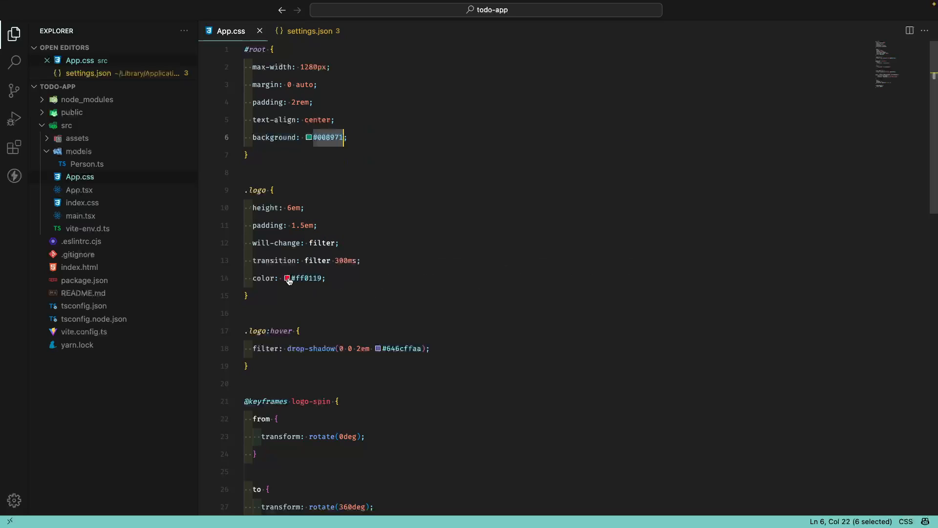
mouse_move(329, 310)
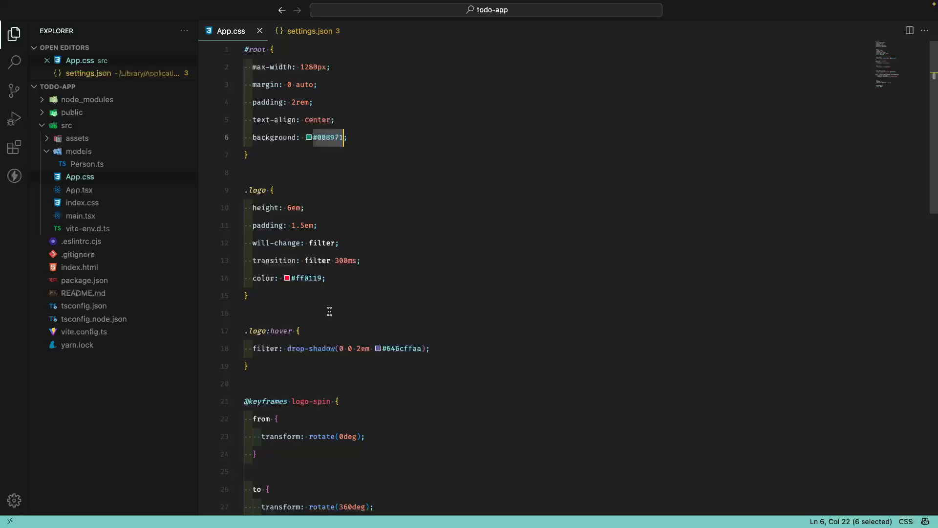
mouse_move(342, 310)
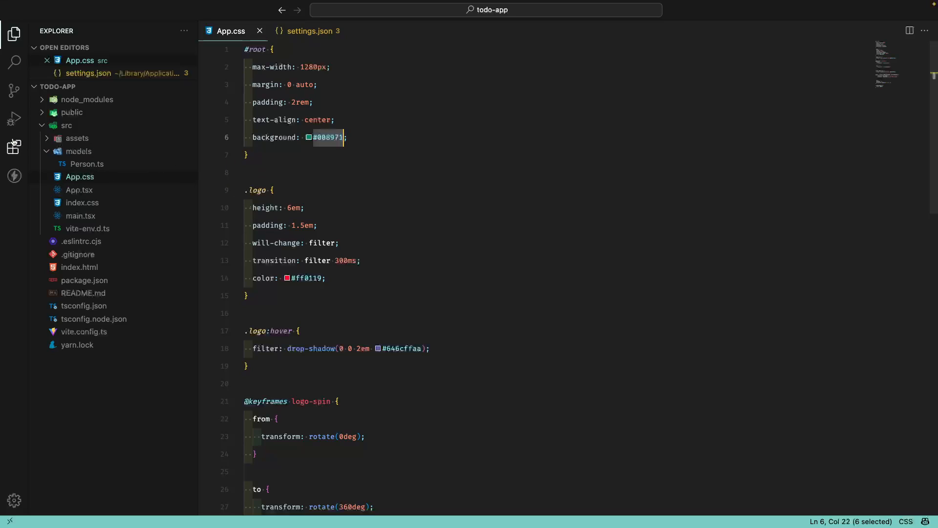
Show the installed extensions list from the Activity Bar
click(14, 147)
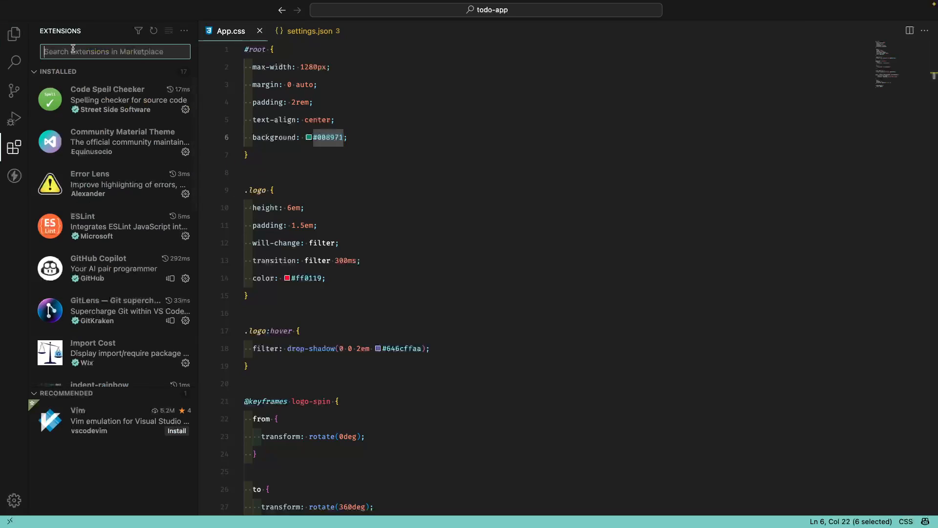
Search 'color high', install the Color Highlight extension and return to App.css
text(color high)
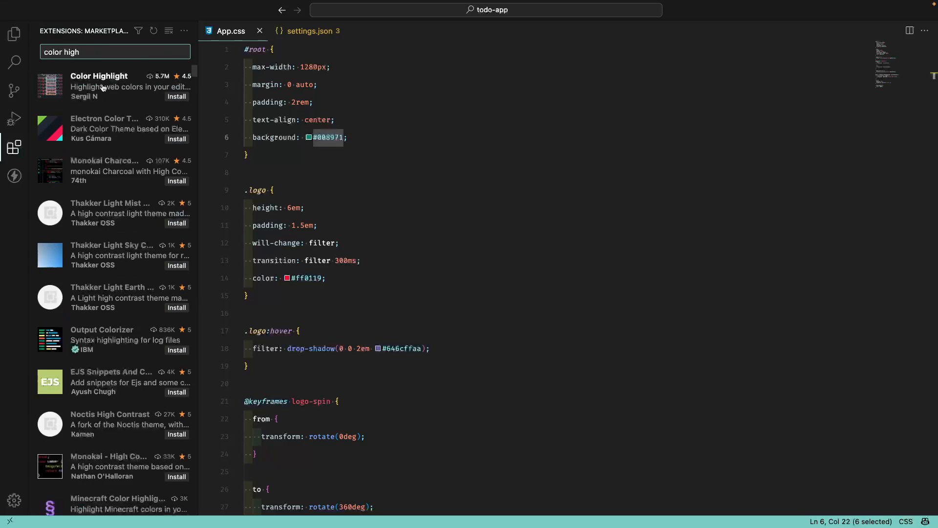
click(98, 86)
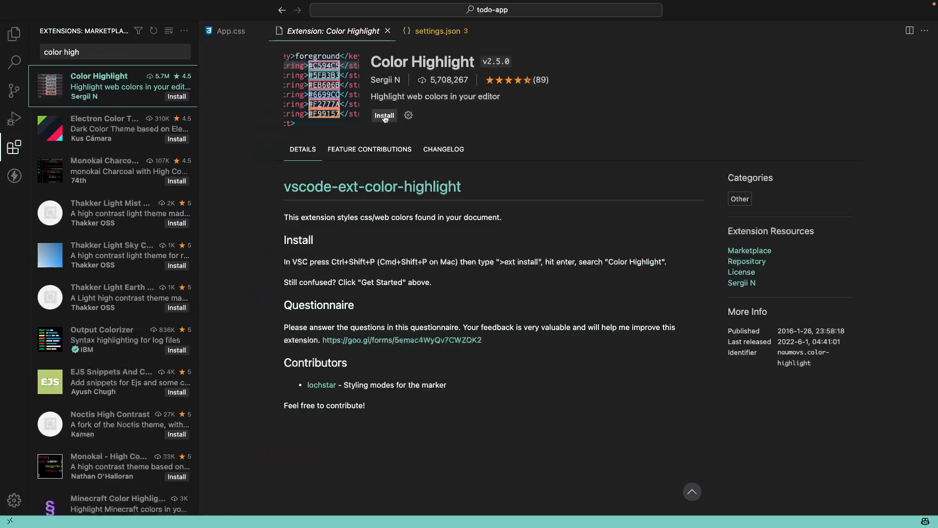
click(384, 115)
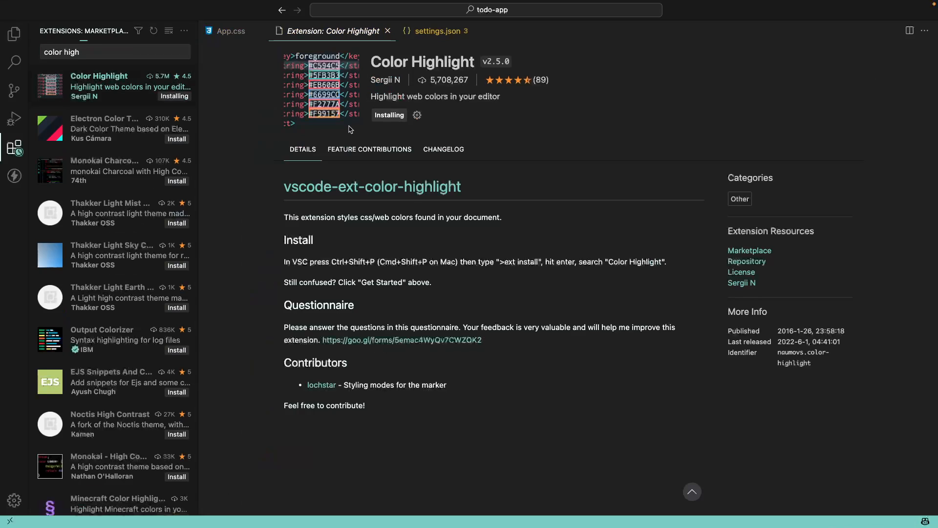
click(231, 30)
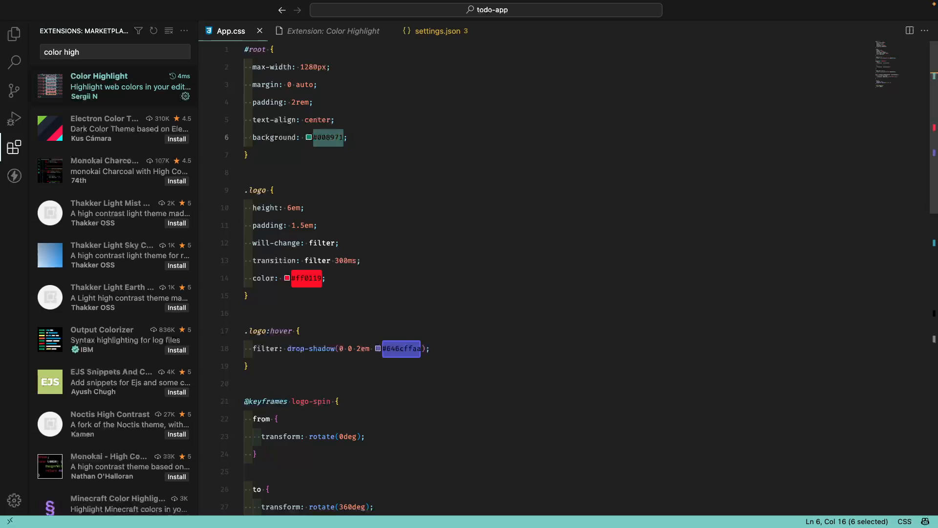
Change the root background colour from #008971 to the teal #19a68c with the colour picker
click(335, 137)
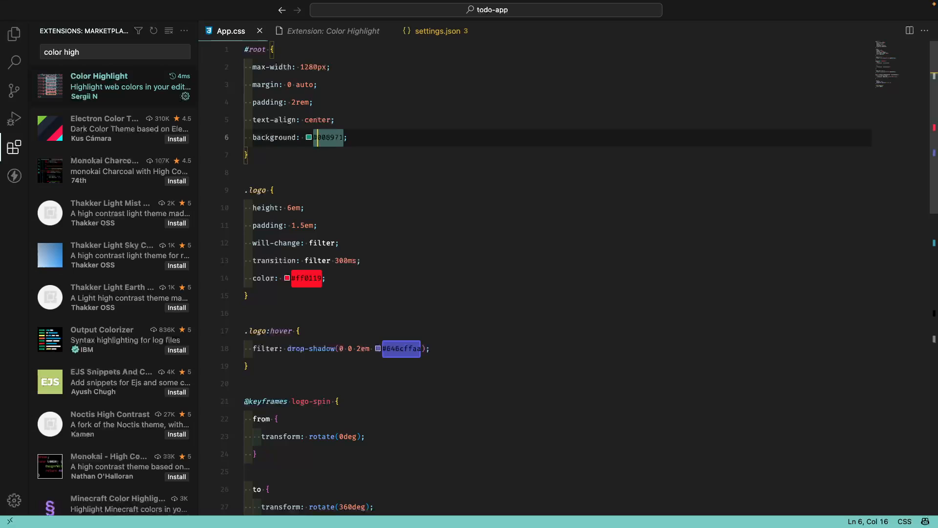
mouse_move(396, 140)
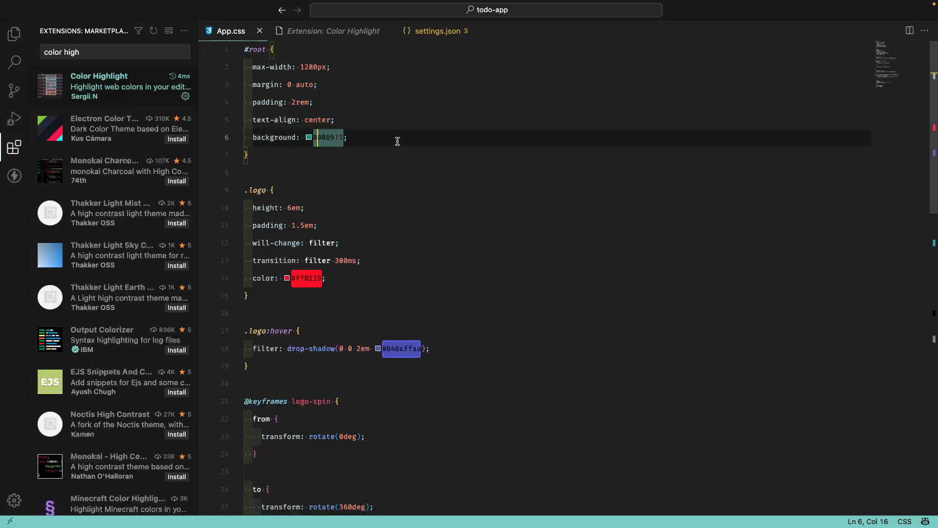
click(309, 137)
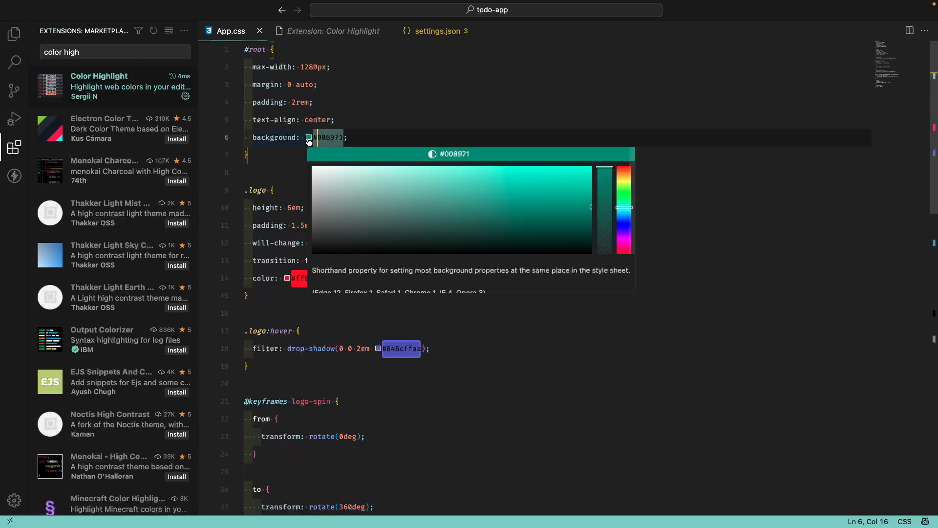
click(414, 208)
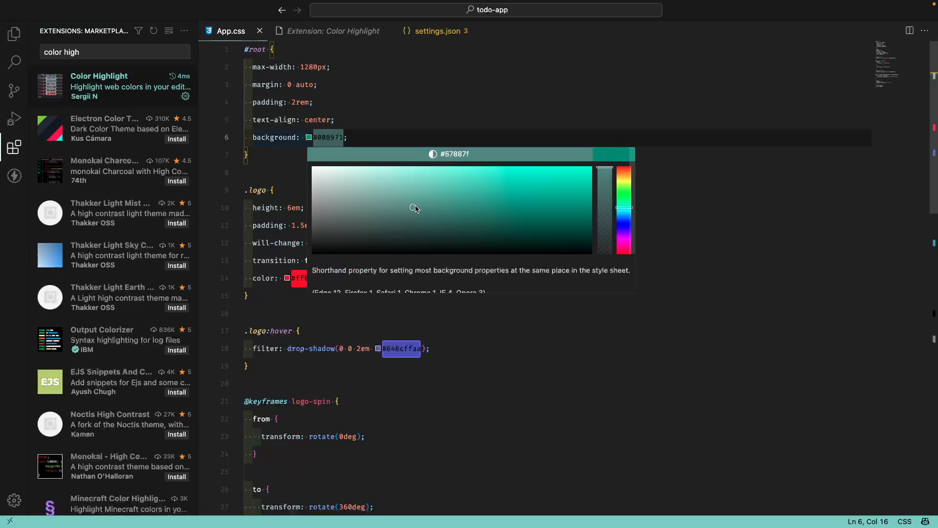
click(576, 180)
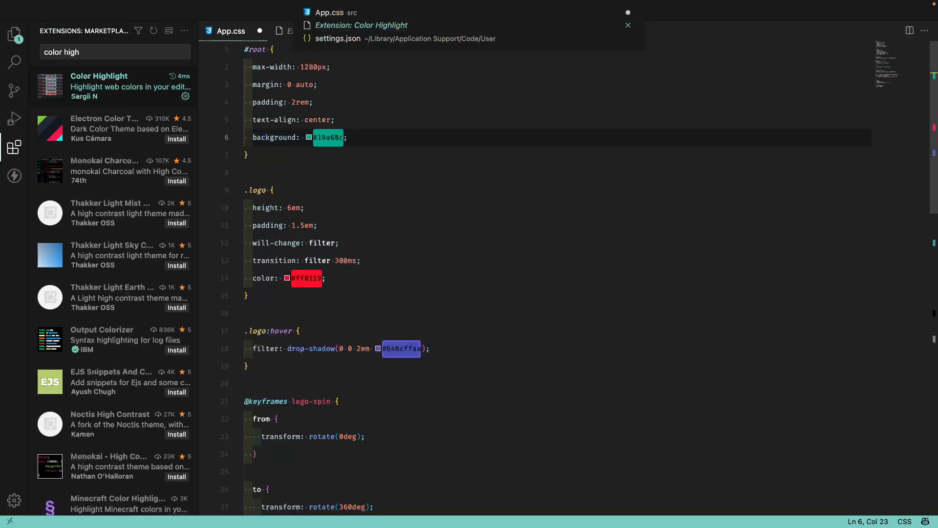
Set editor.colorDecorators to false in settings.json and return to App.css
click(339, 38)
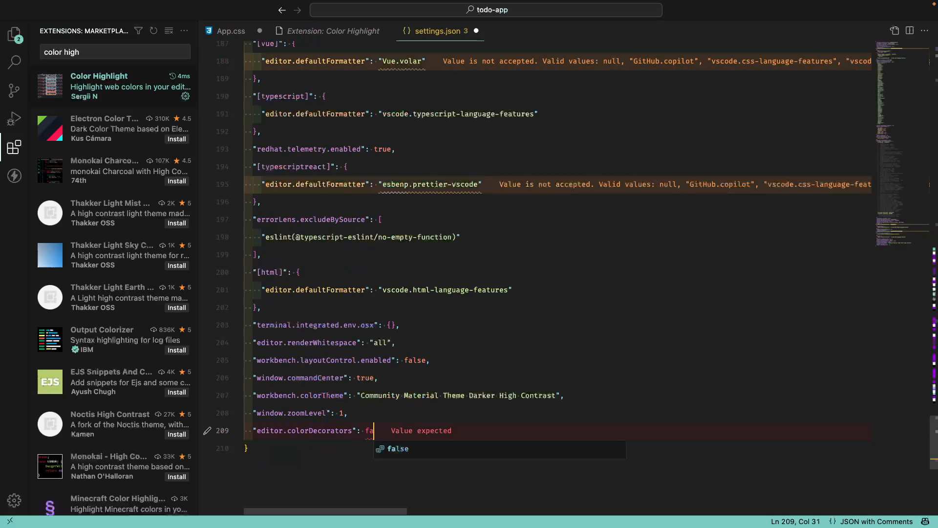
click(230, 30)
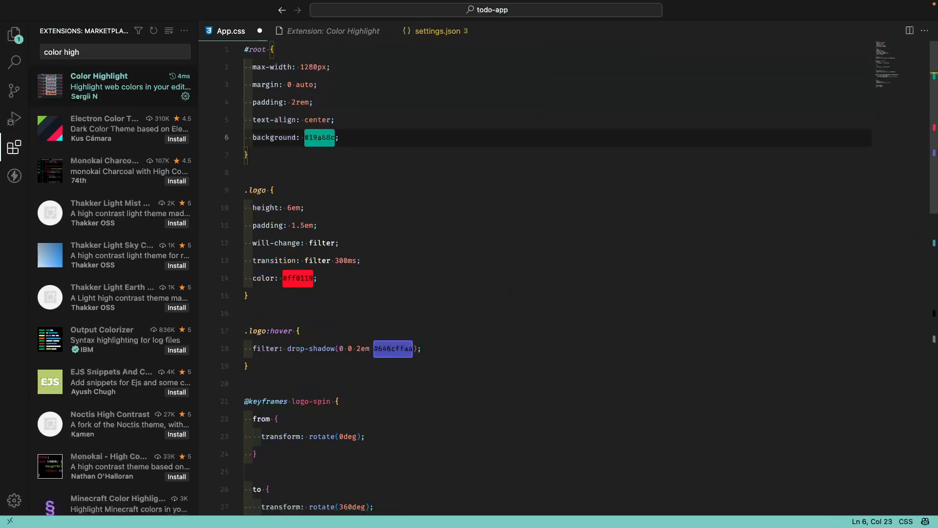
mouse_move(292, 116)
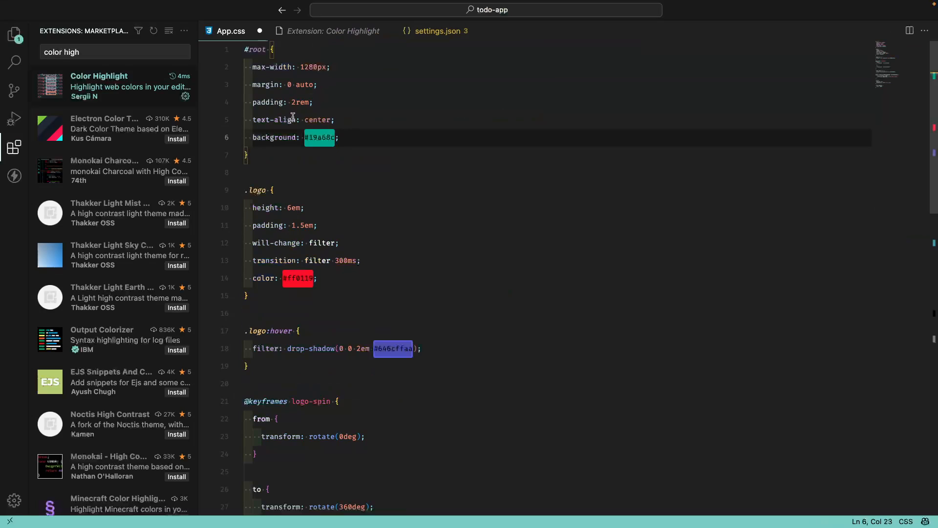
scroll(down, 3)
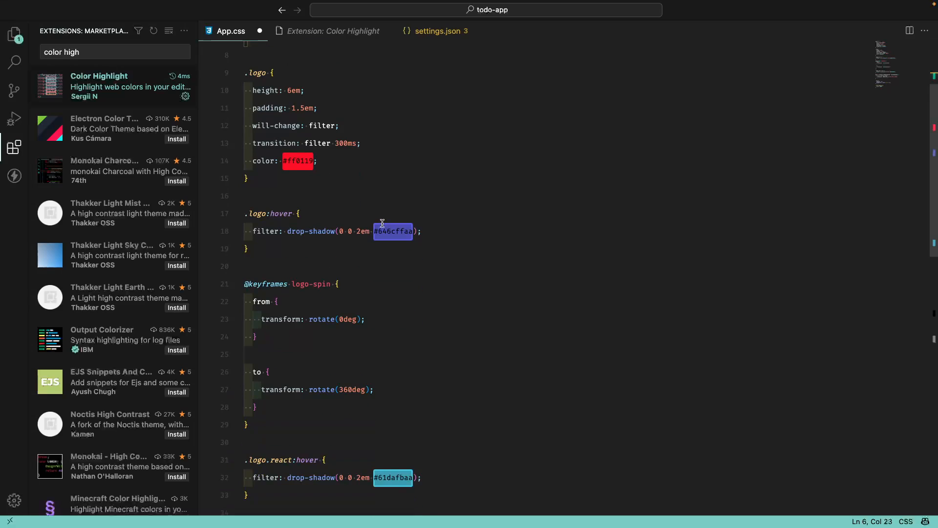
scroll(down, 3)
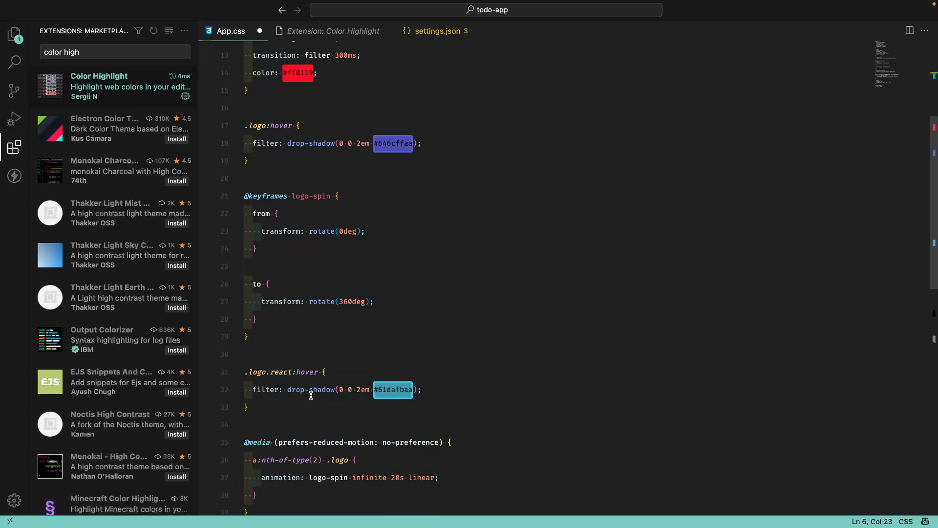
scroll(down, 3)
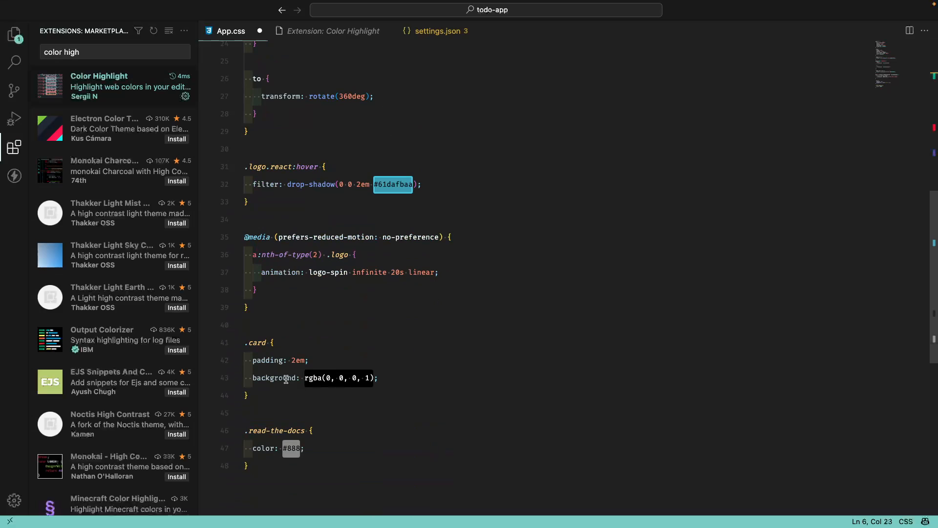
click(369, 377)
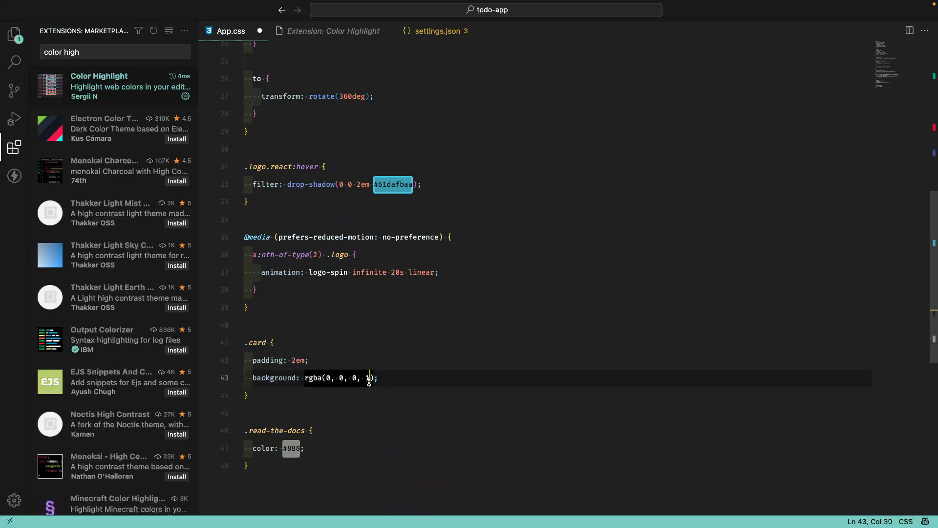
key(BackSpace)
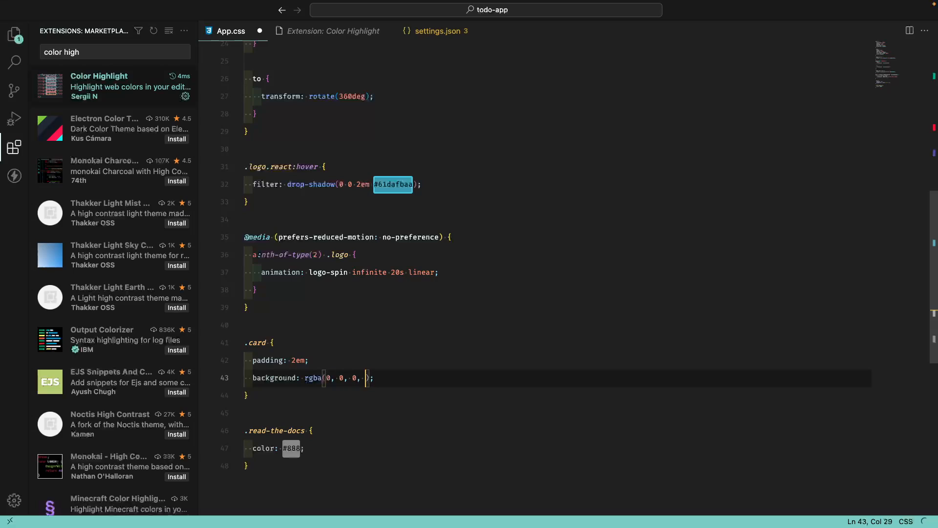
text(0)
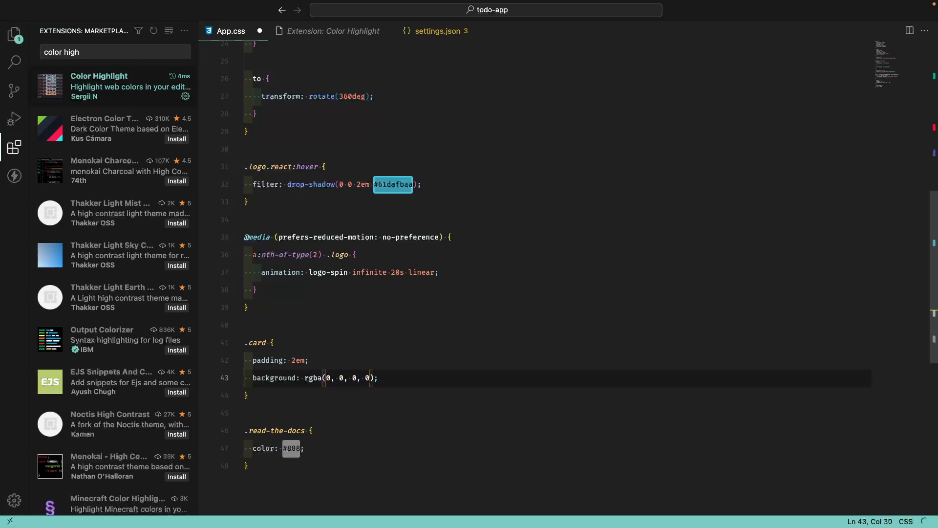
text(.1)
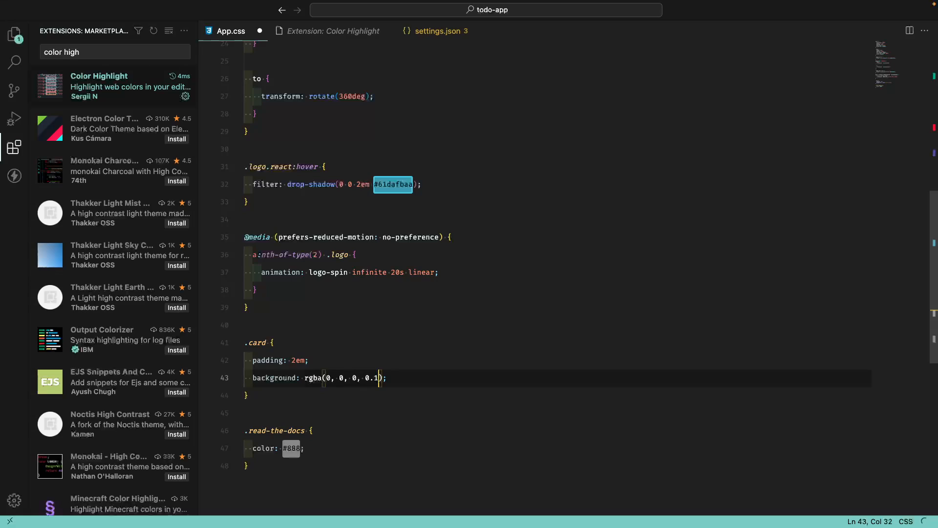
key(Backspace)
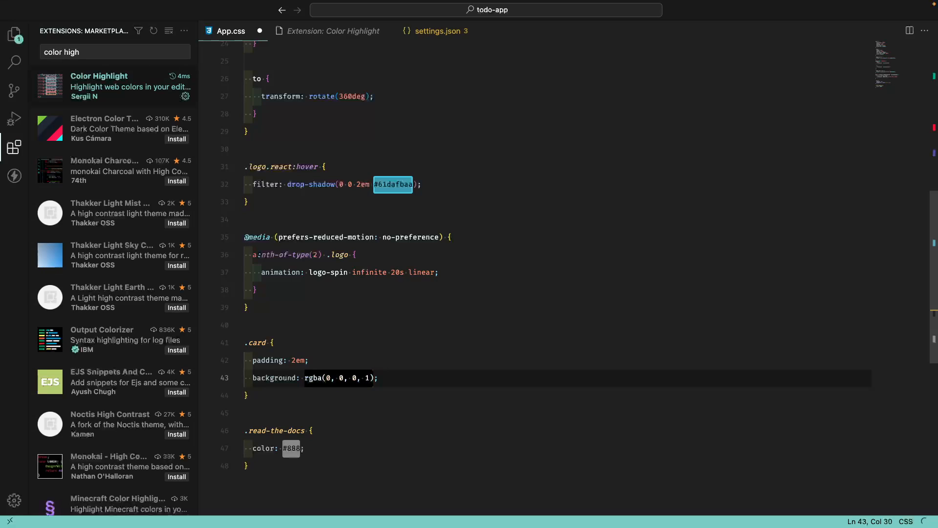